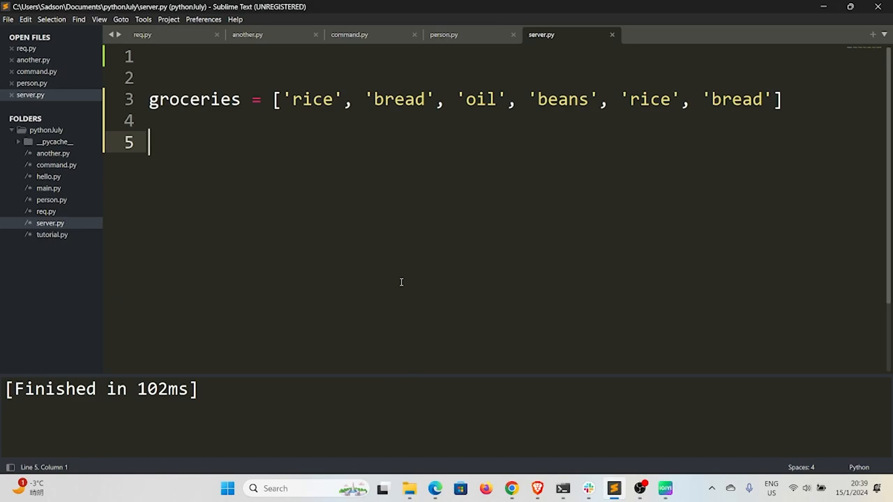
mouse_move(500, 121)
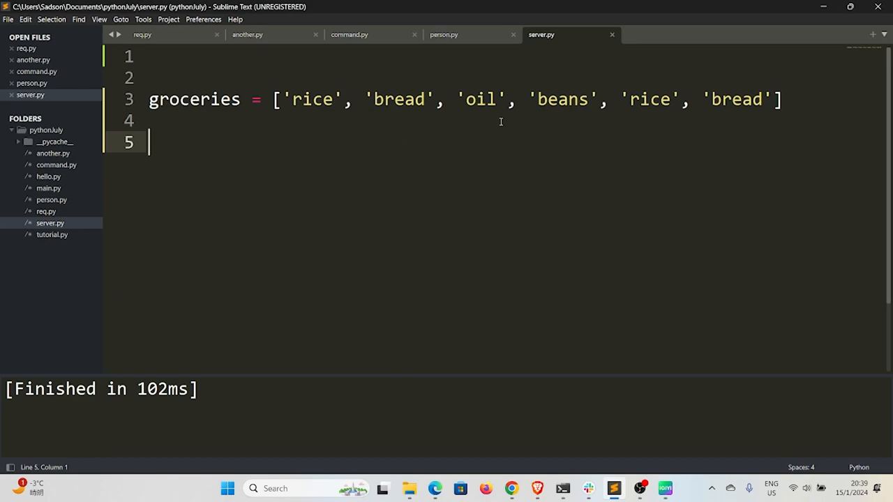
mouse_move(605, 174)
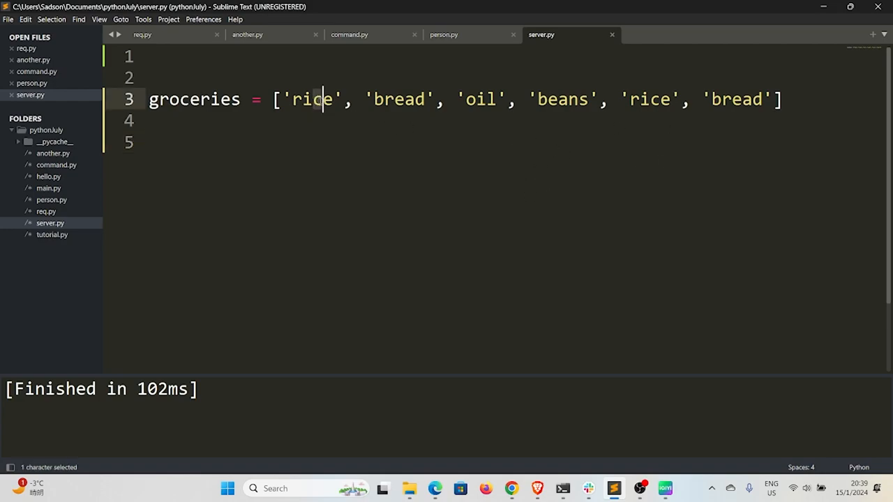
mouse_move(474, 119)
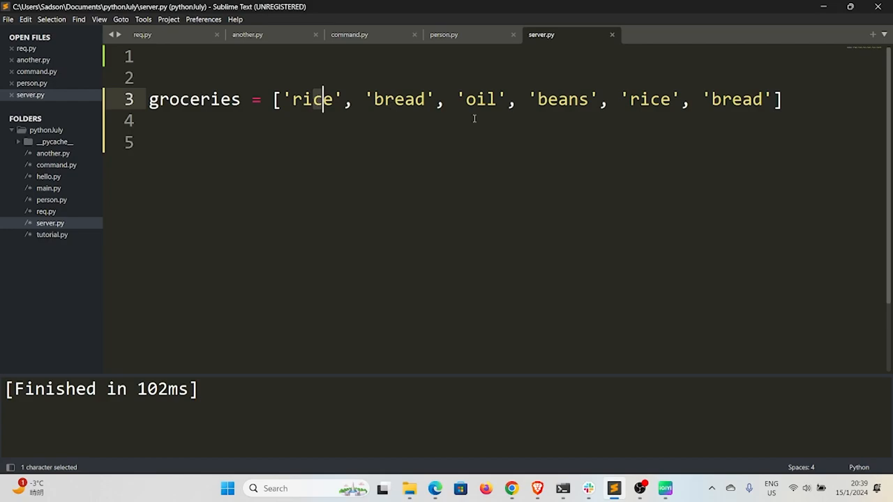
mouse_move(682, 188)
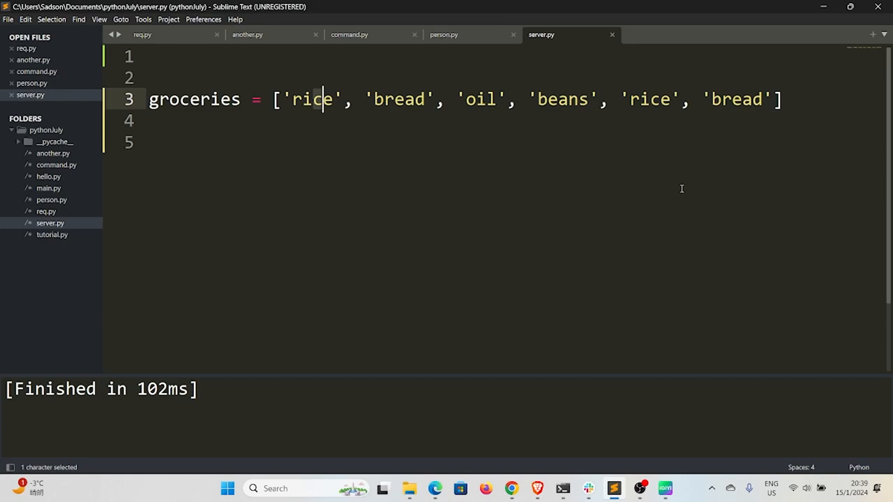
mouse_move(739, 172)
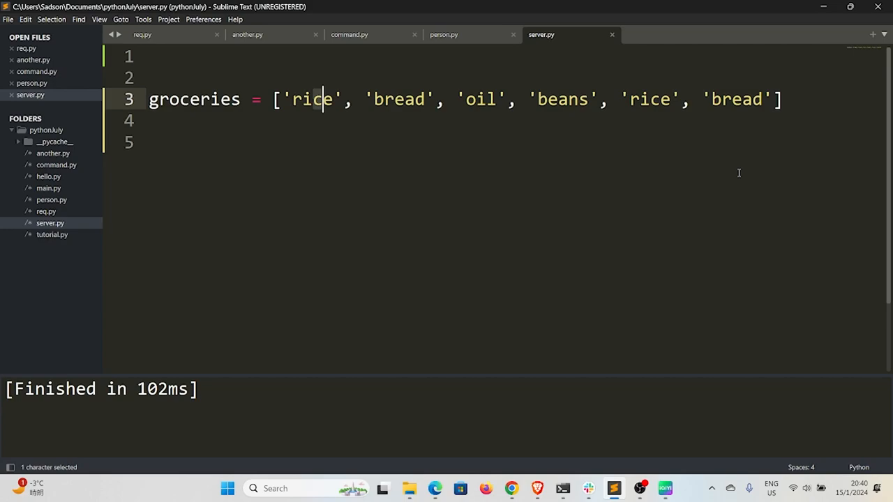
On line 5, write a dictionary with two "name" keys, the first valued 'Sadson'
click(146, 143)
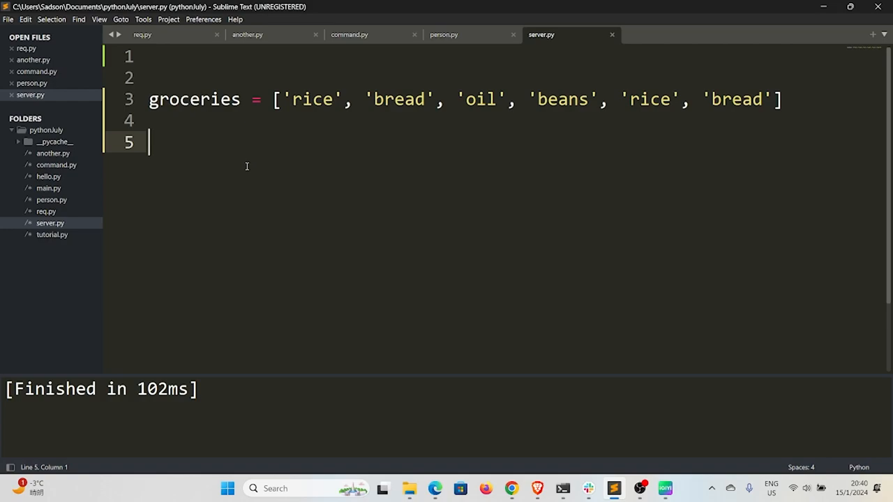
text({)
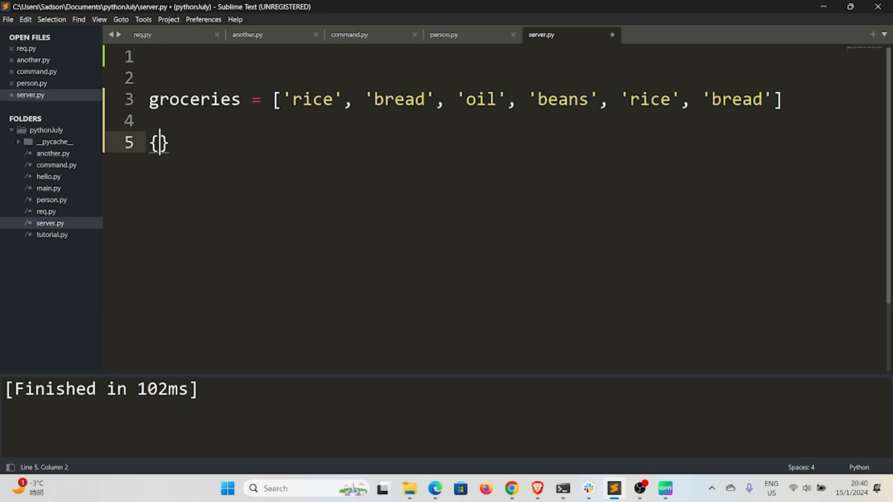
text("name")
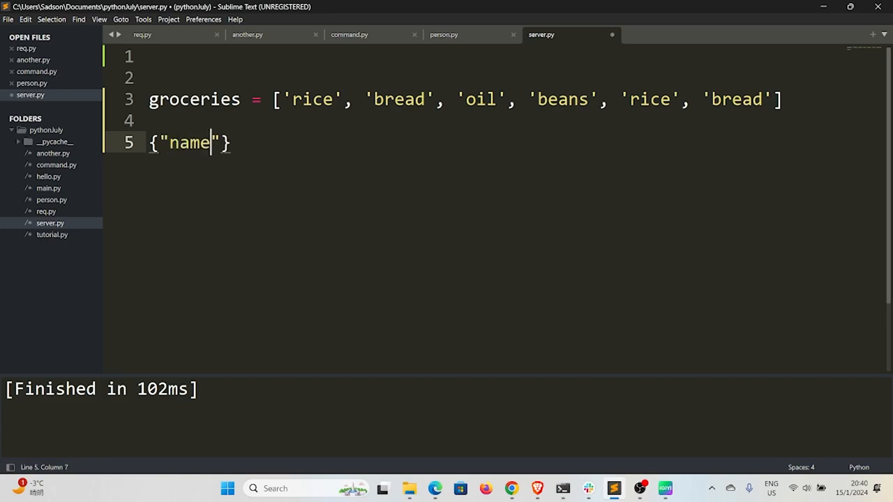
text(:)
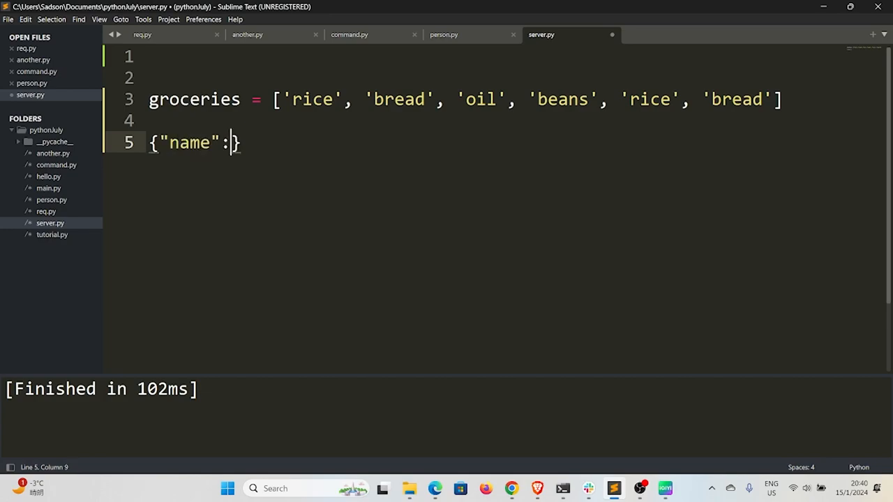
text('')
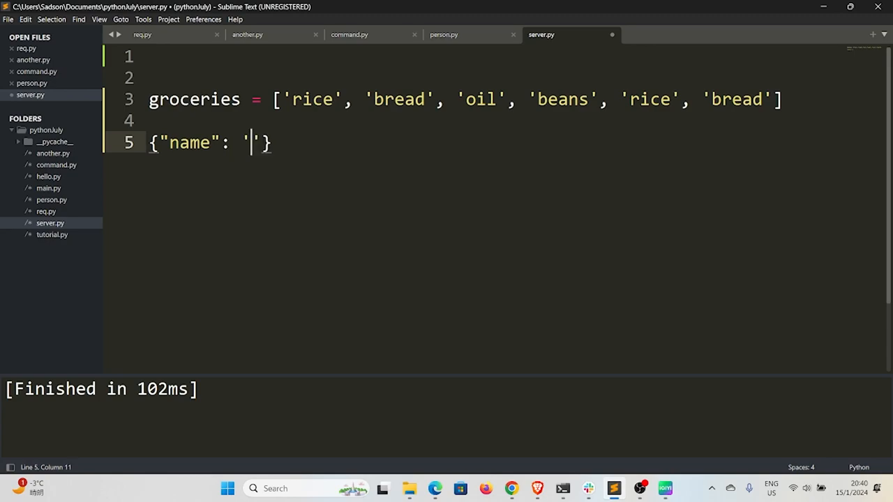
text(Sadson)
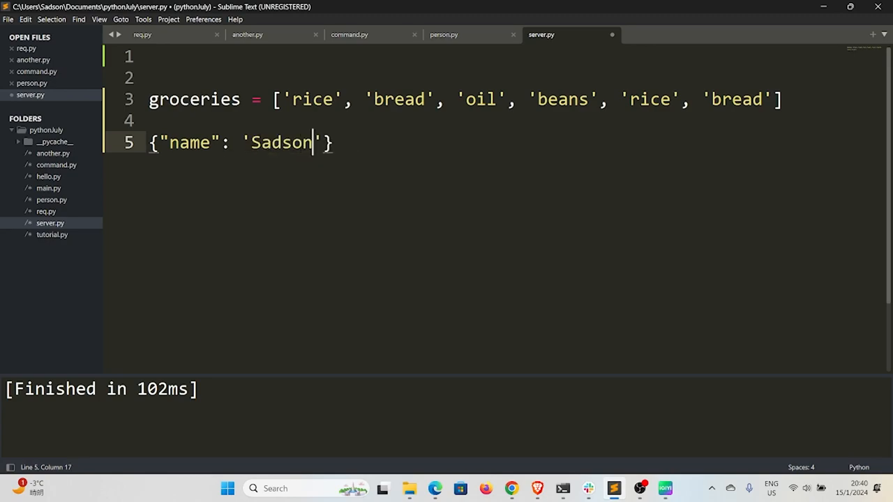
double_click(186, 142)
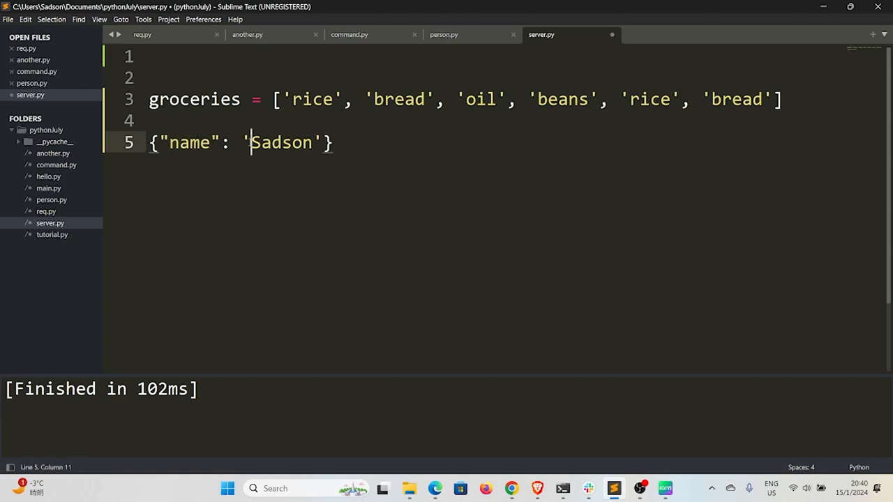
double_click(189, 143)
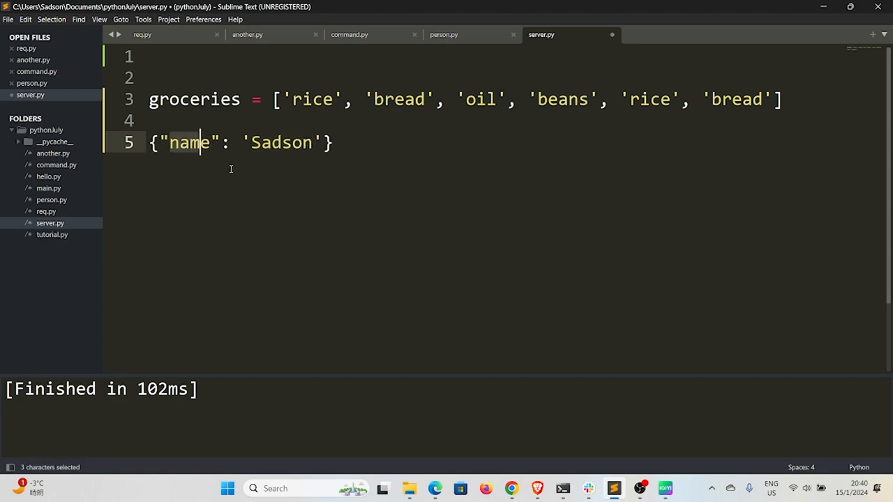
mouse_move(209, 163)
text(, )
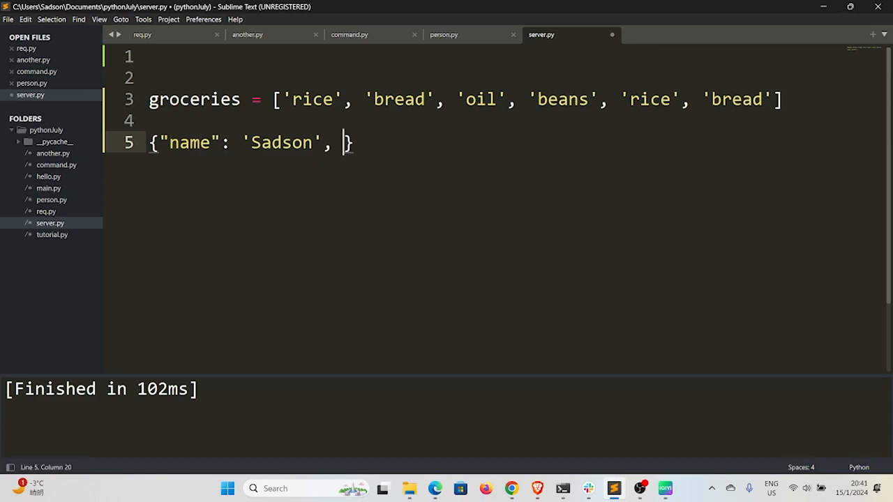
text("nae": 'Paul)
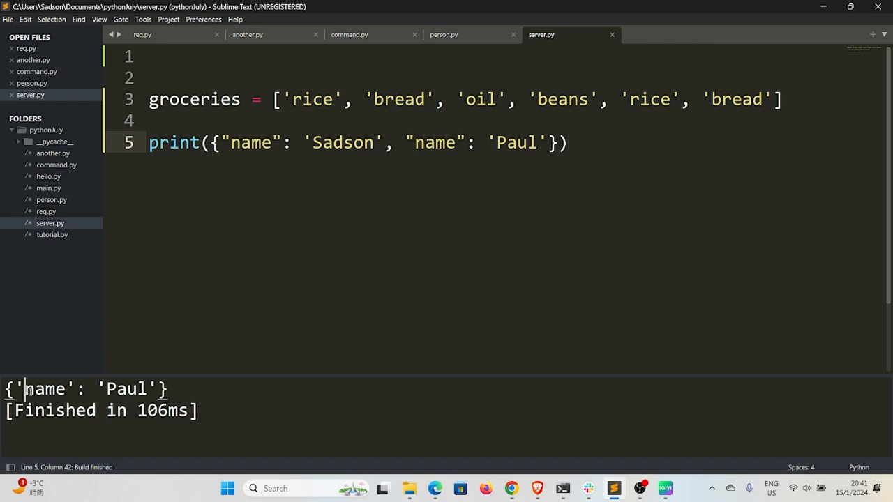
Rename the first "name" key on line 5 to "names" so both entries survive
double_click(432, 143)
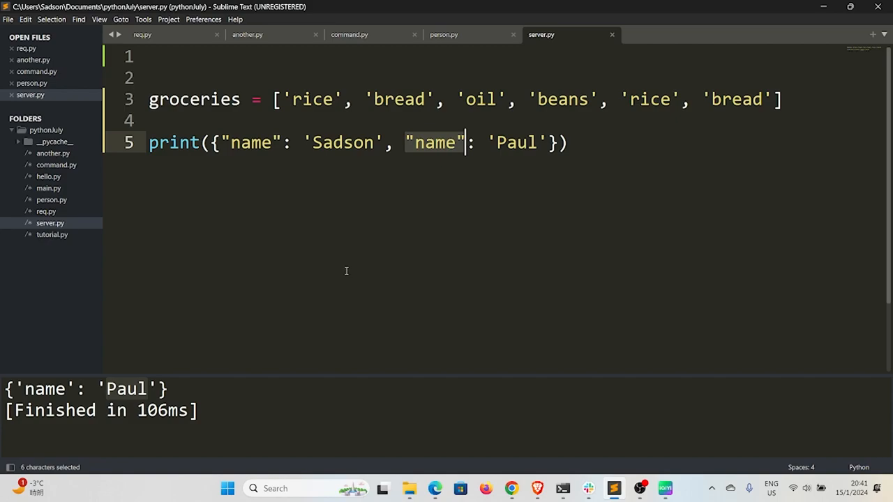
mouse_move(343, 274)
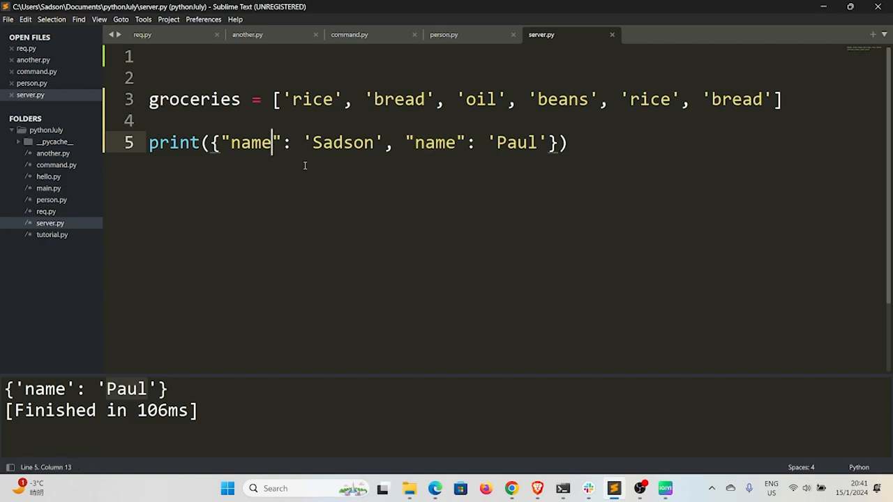
text(s)
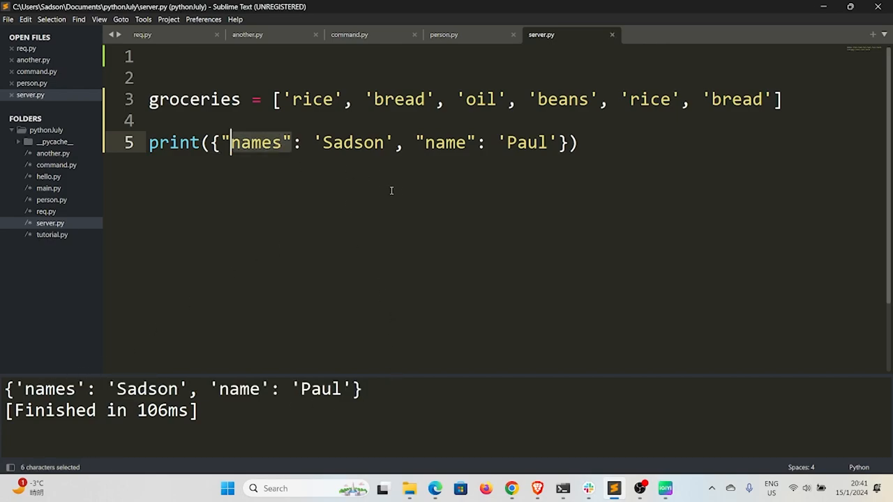
click(537, 142)
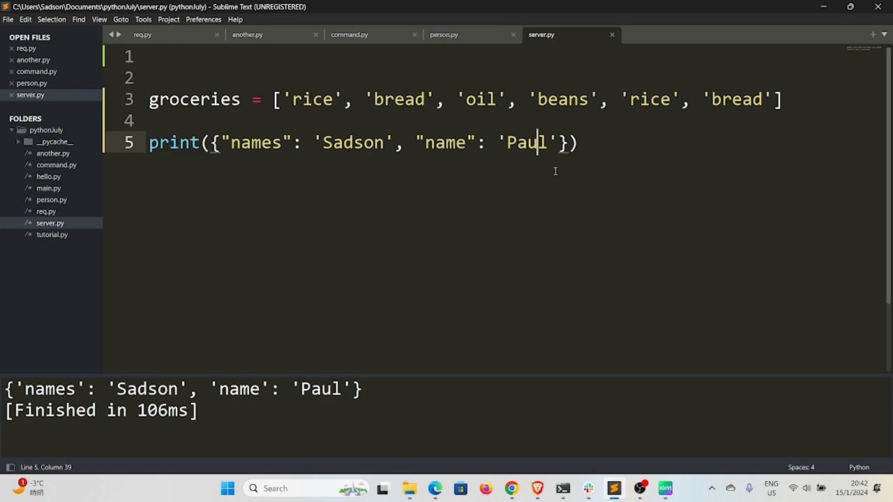
Replace the line 5 print with an empty dict.fromkeys() call, ready for arguments
key(ctrl+shift+k)
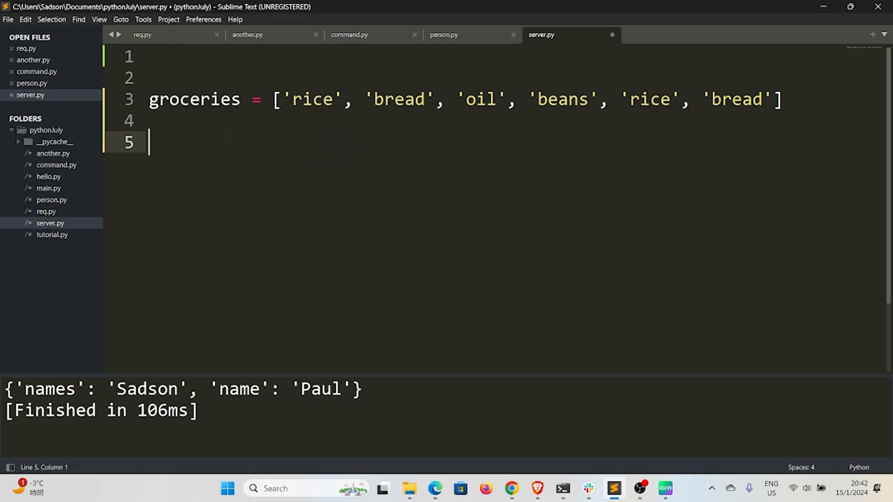
text(dic)
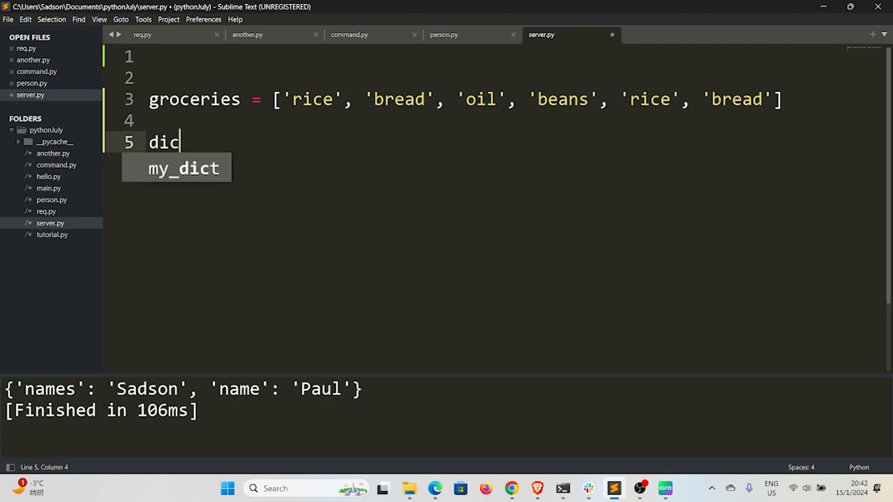
text(t.)
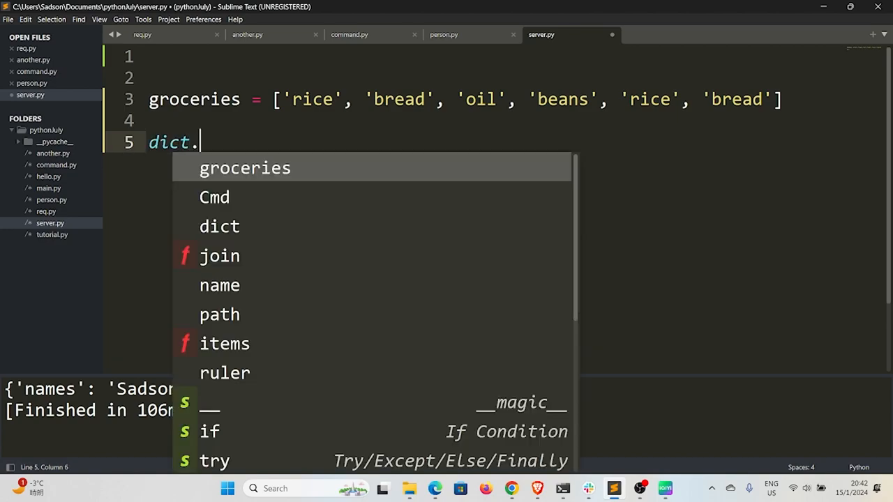
text(fr)
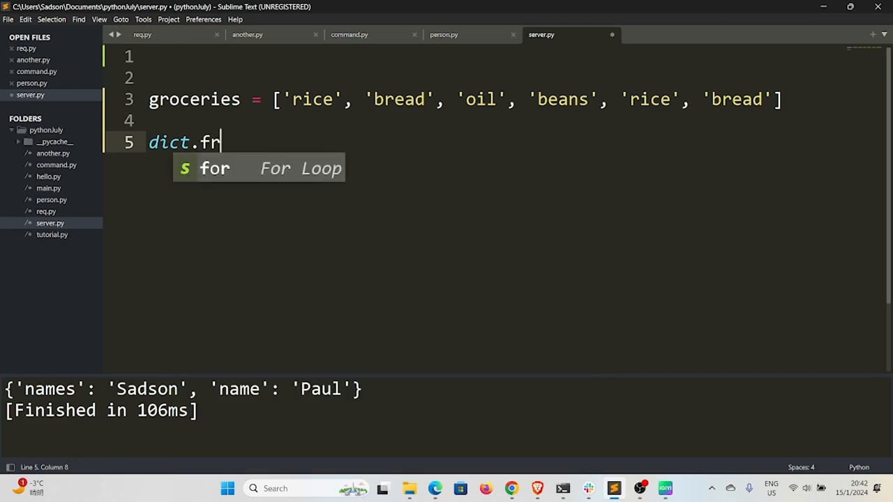
text(omkeys)
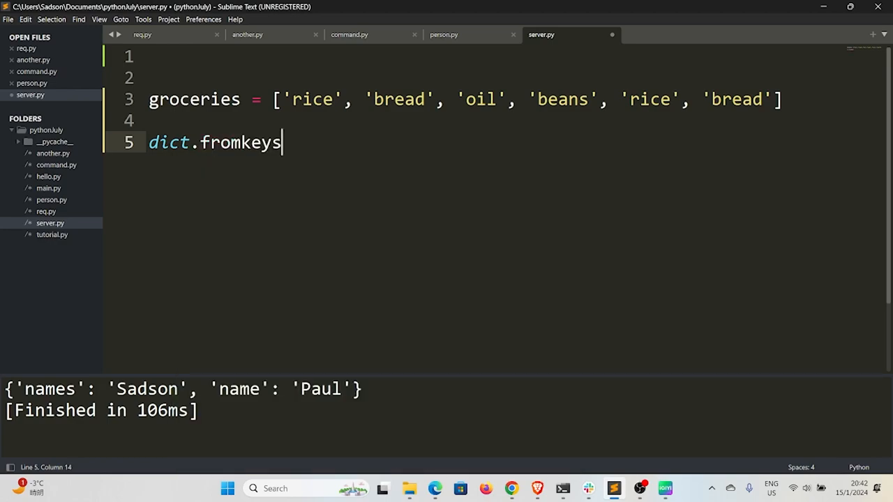
text(())
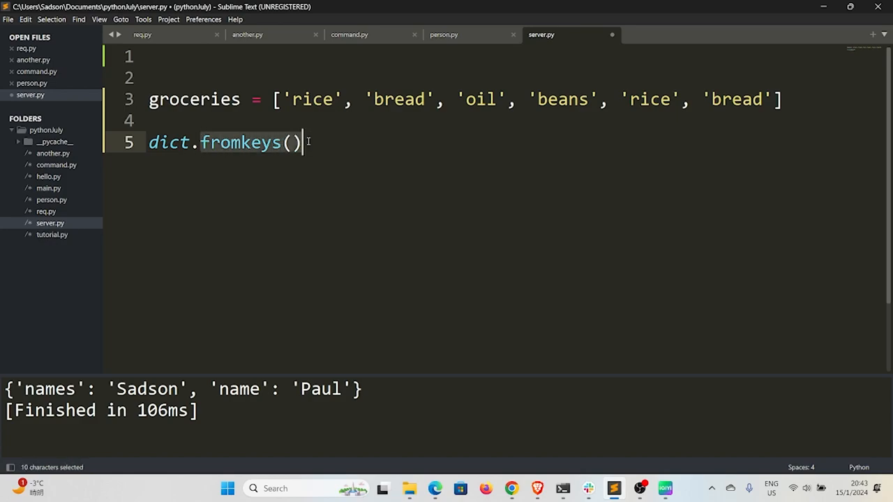
mouse_move(267, 154)
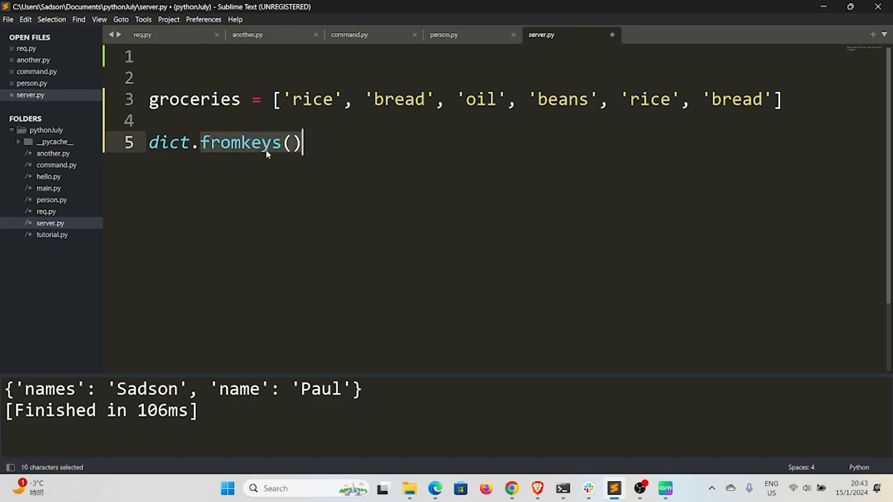
mouse_move(263, 169)
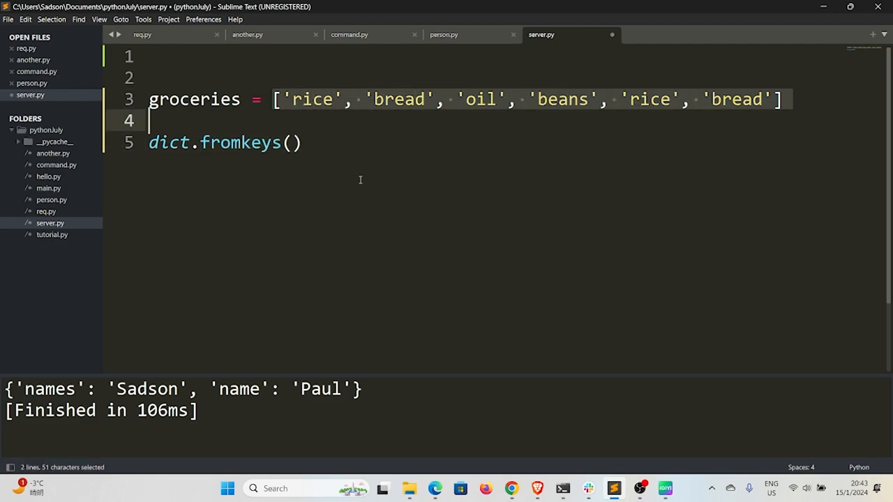
mouse_move(328, 169)
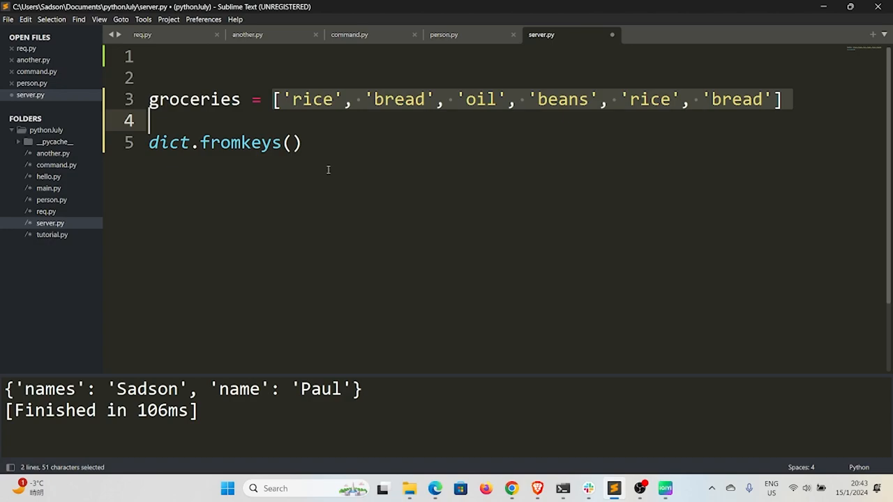
double_click(194, 99)
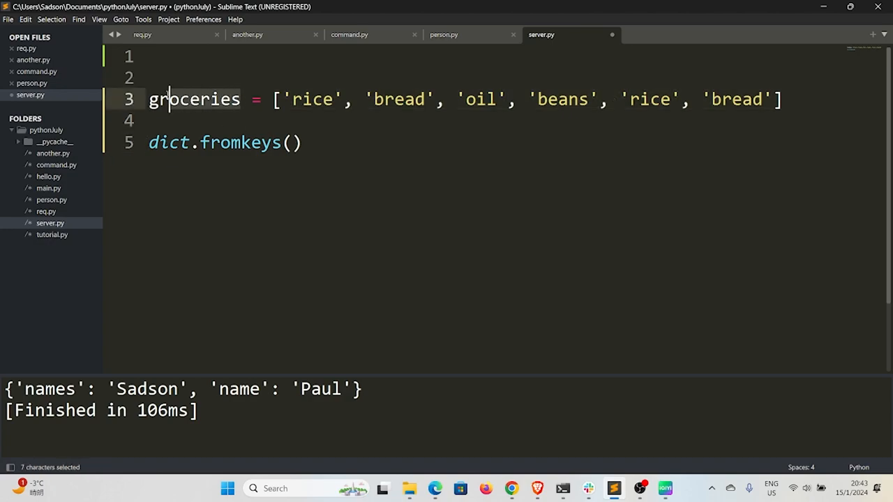
click(291, 142)
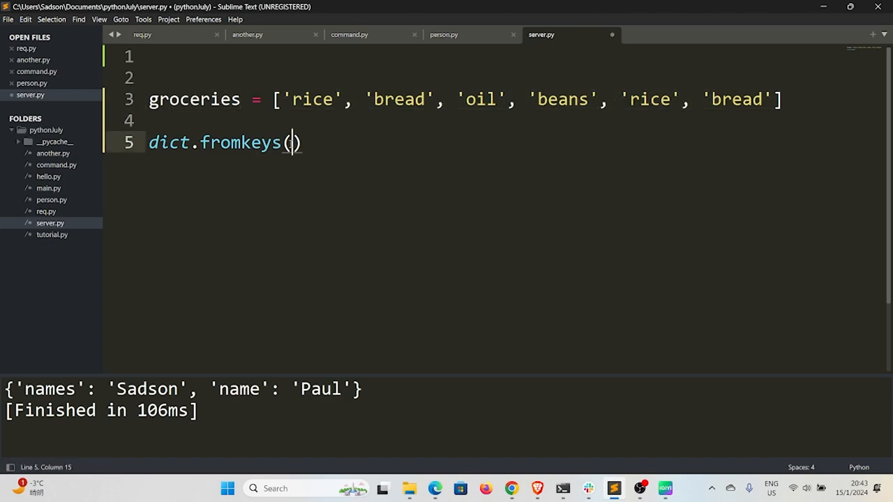
Pass groceries into dict.fromkeys and begin assigning the result to new_list
text(groceries)
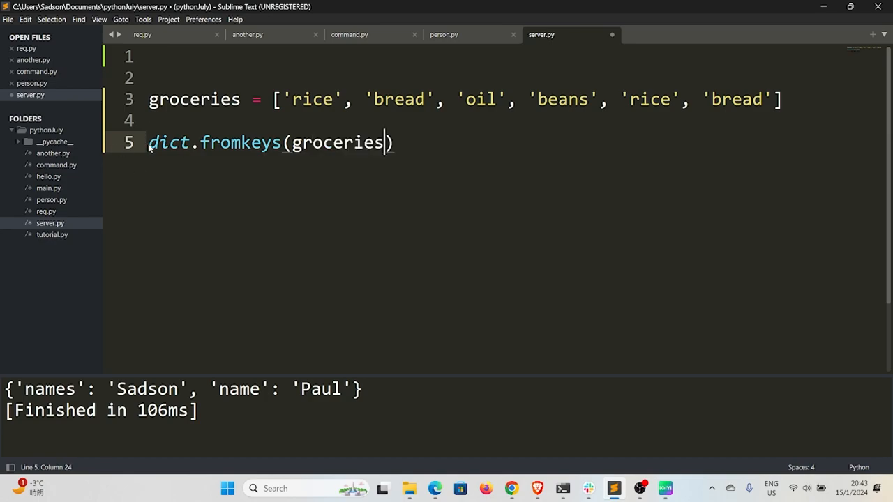
text(new)
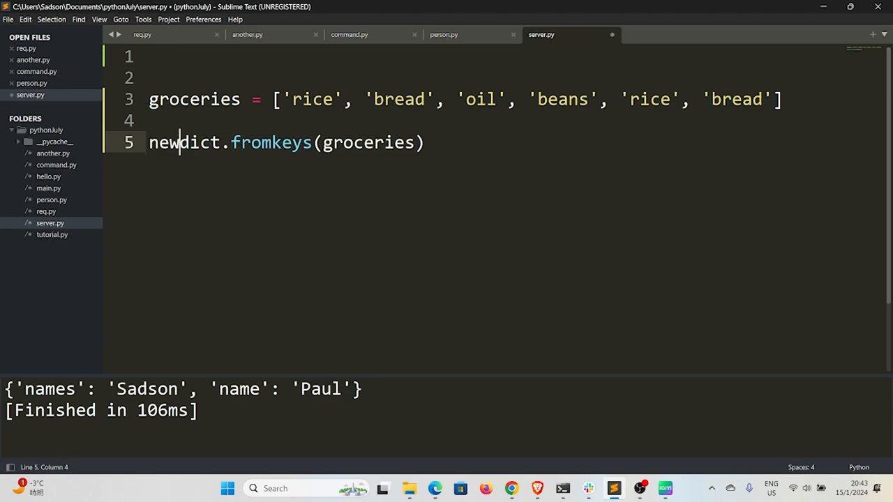
text(_list =)
text(print(new_list))
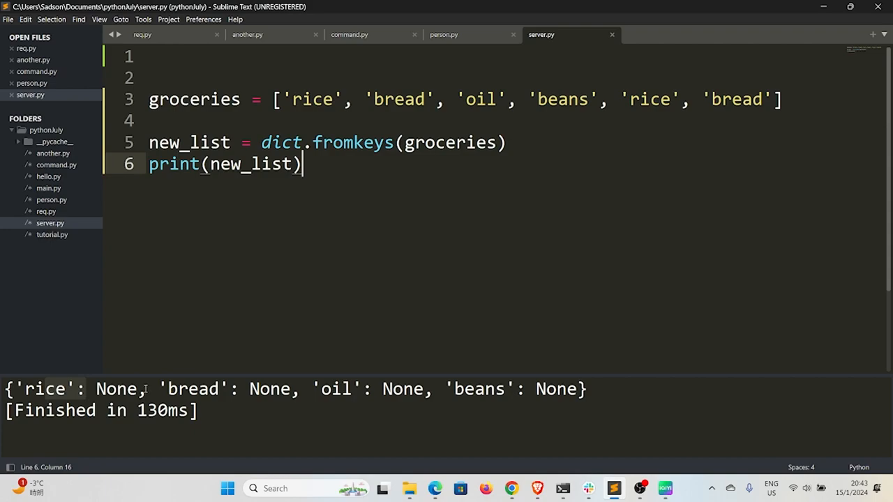
double_click(118, 388)
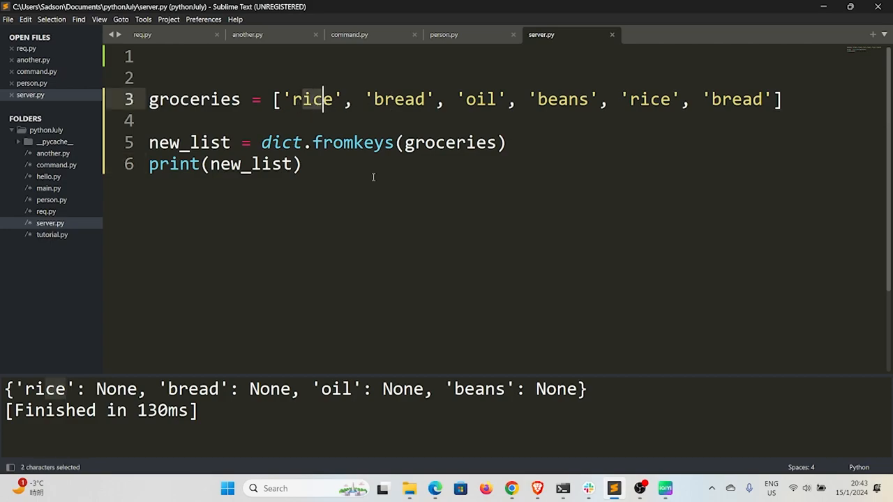
mouse_move(362, 234)
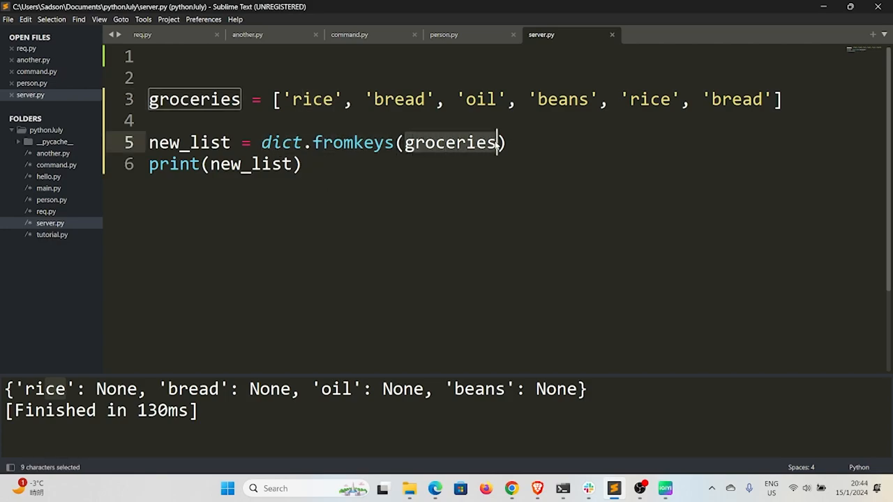
mouse_move(362, 177)
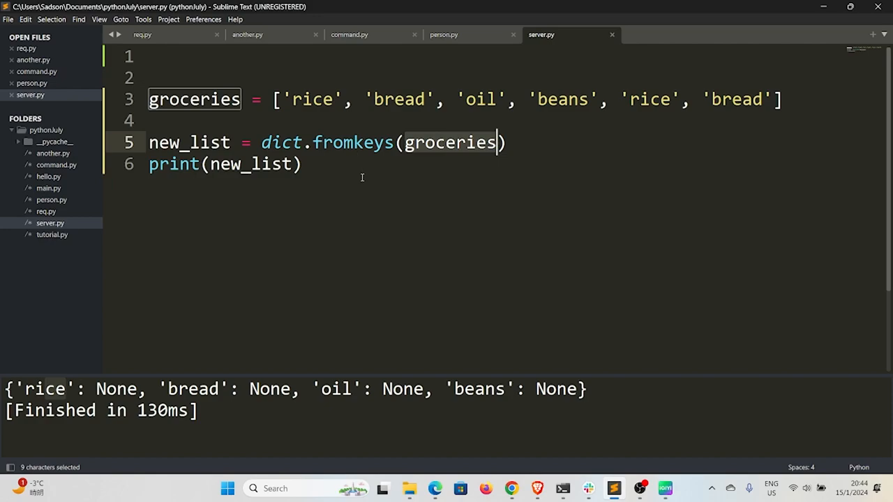
mouse_move(271, 274)
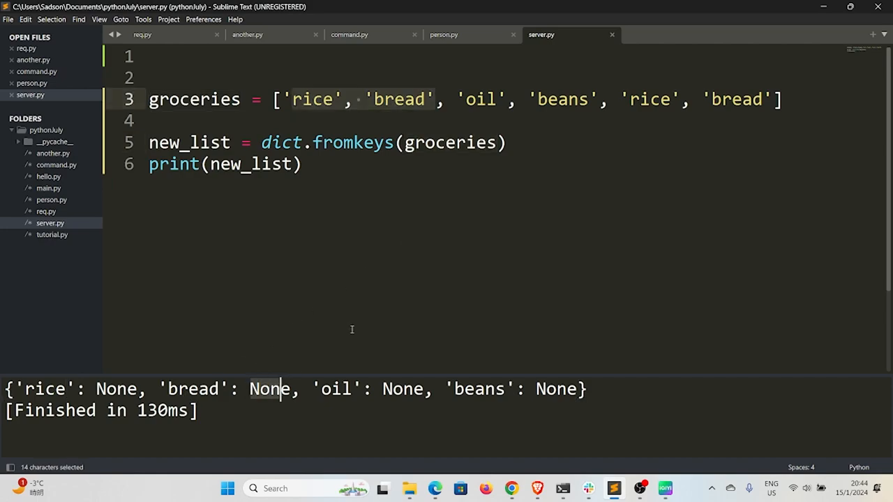
text(,)
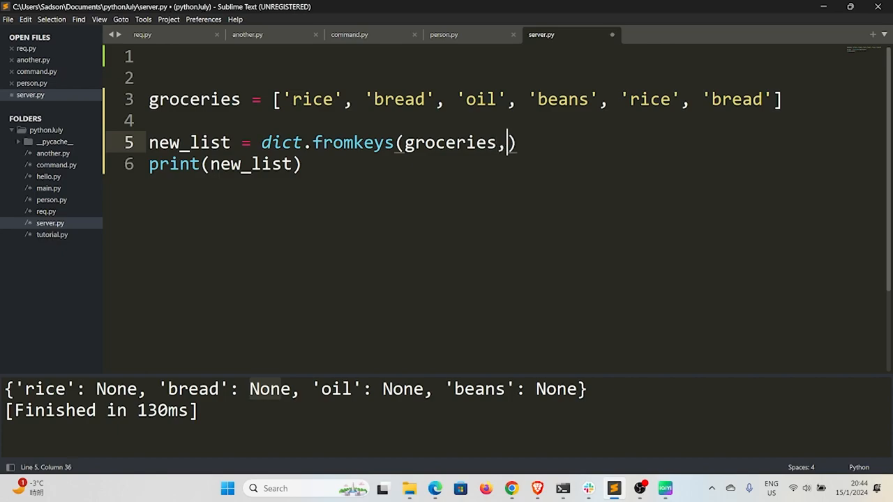
text('food')
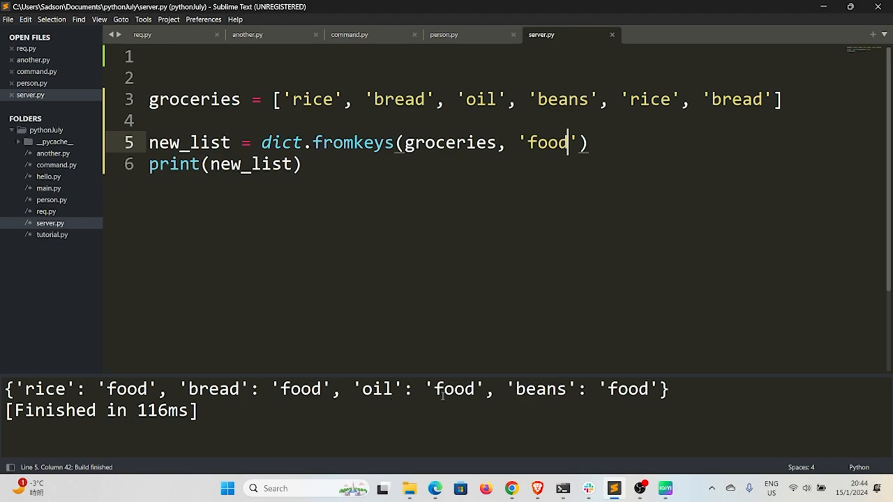
mouse_move(583, 170)
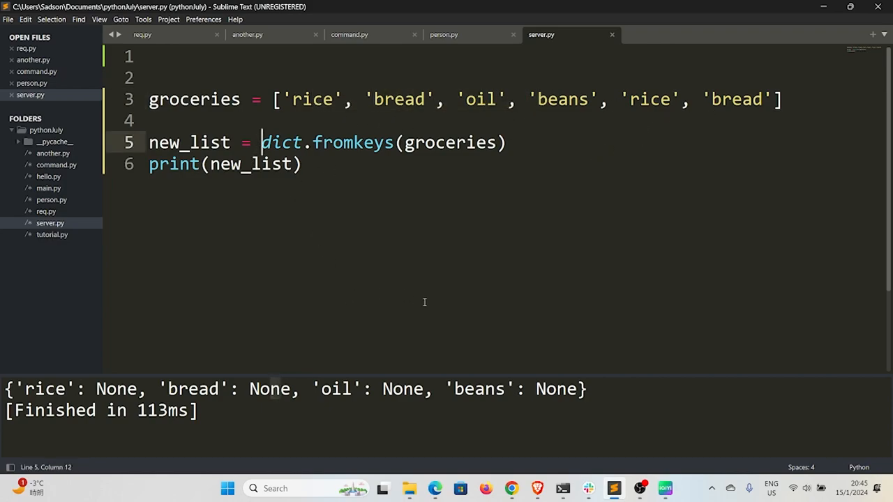
On line 8, print list() of a dictionary with 'name' and 'class' keys
text({'name': 'Sadson'})
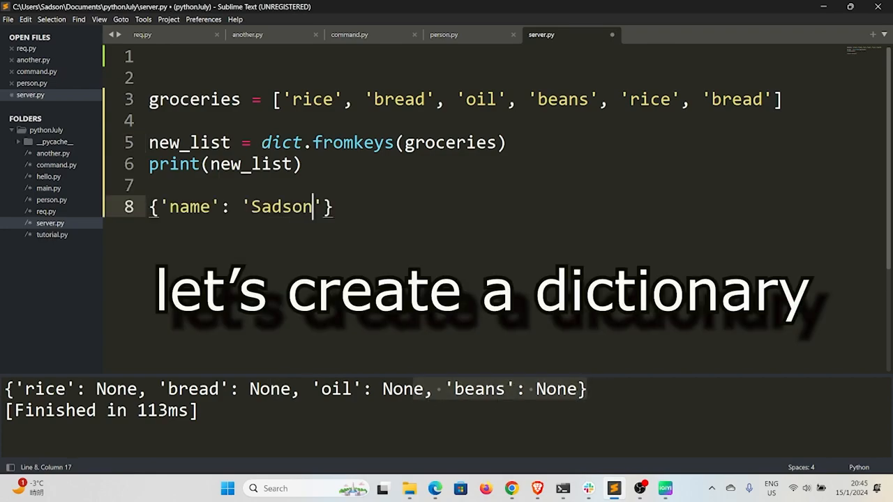
text(, class':'B')
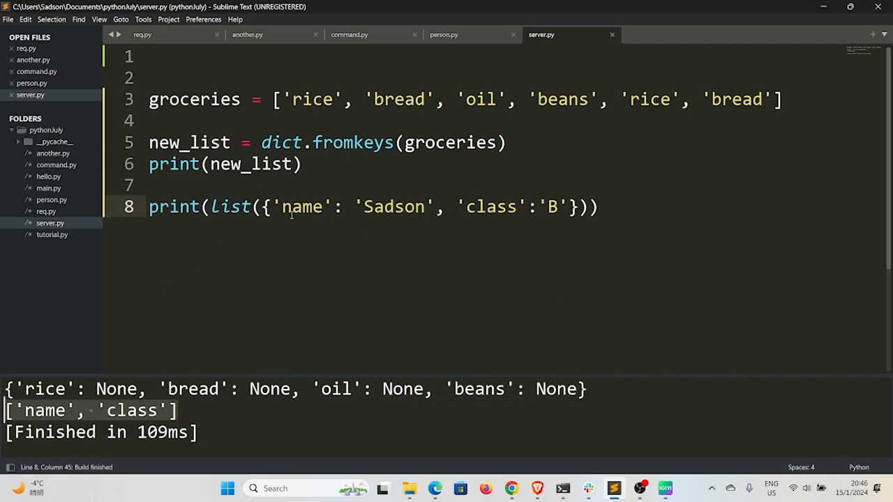
click(279, 207)
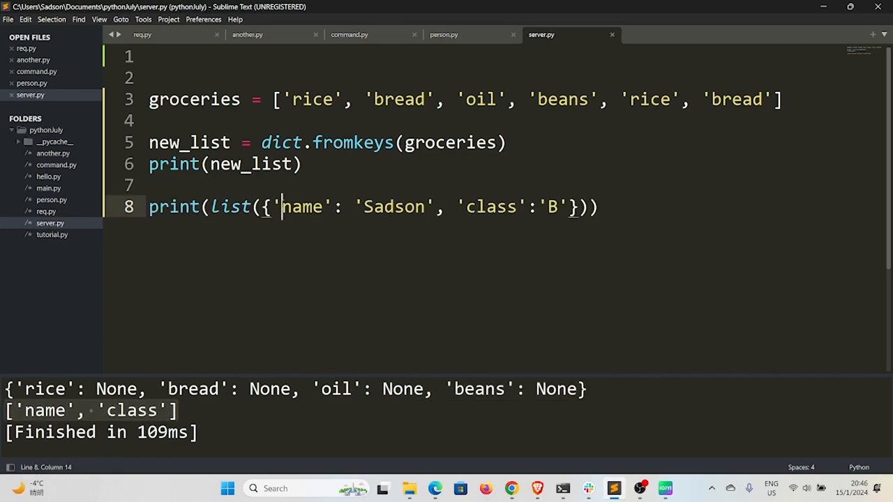
double_click(491, 206)
text(l)
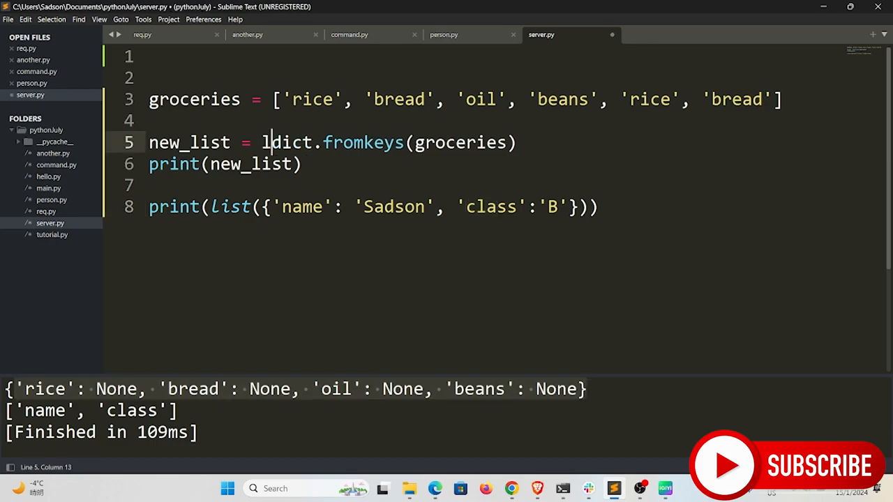
Wrap dict.fromkeys(groceries) on line 5 in list()
text(ist()
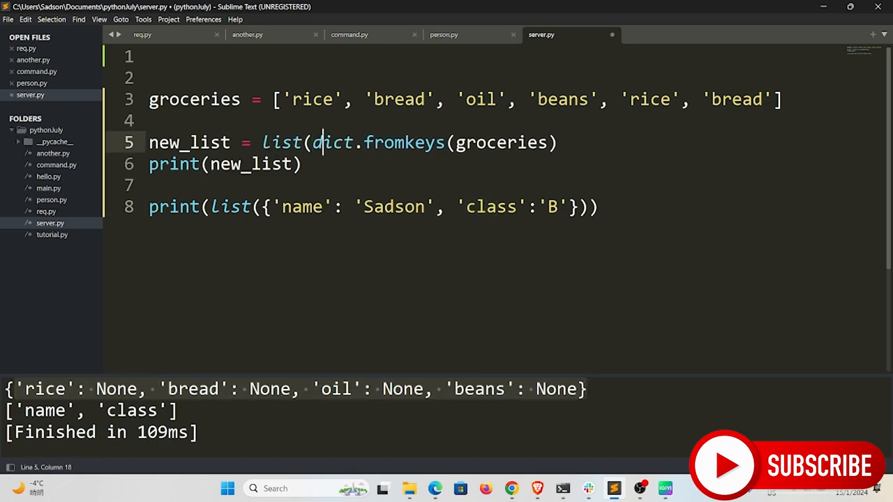
click(558, 142)
text())
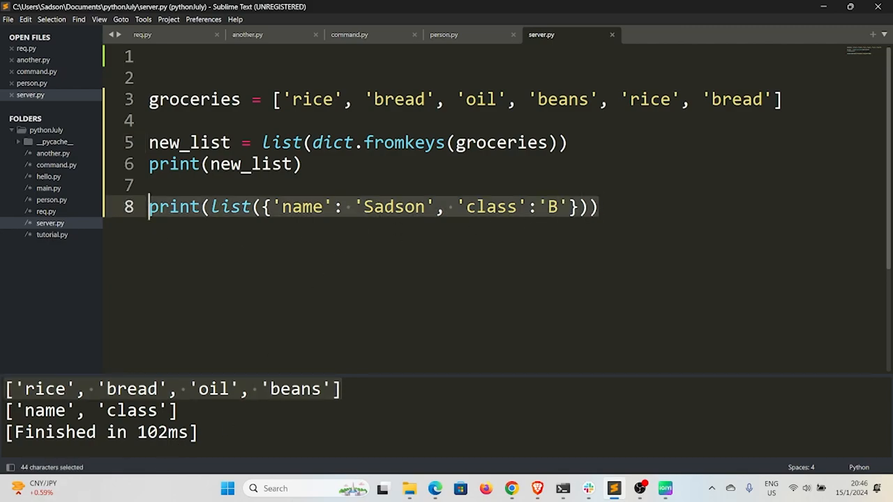
Delete the dictionary-to-list print statement on line 8
key(Delete)
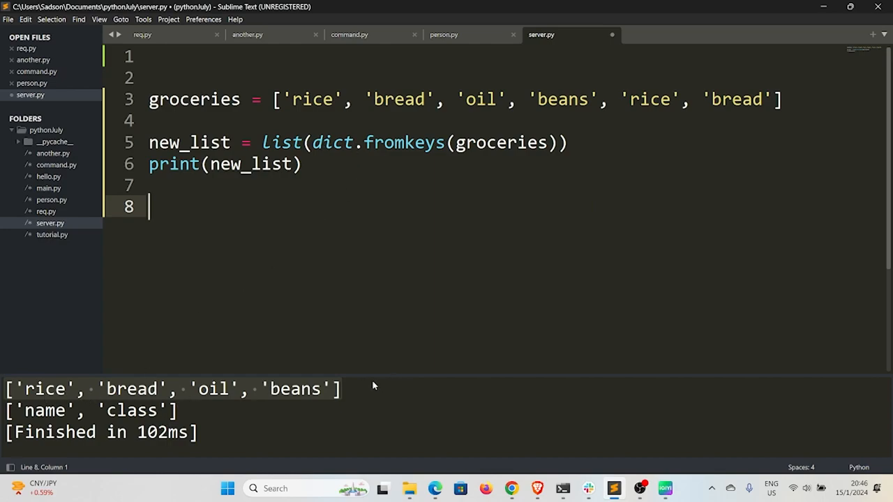
mouse_move(341, 399)
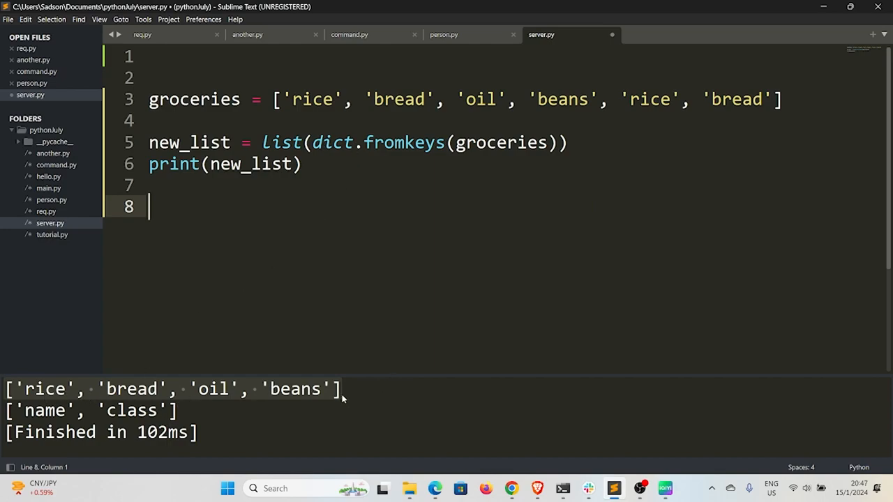
mouse_move(438, 208)
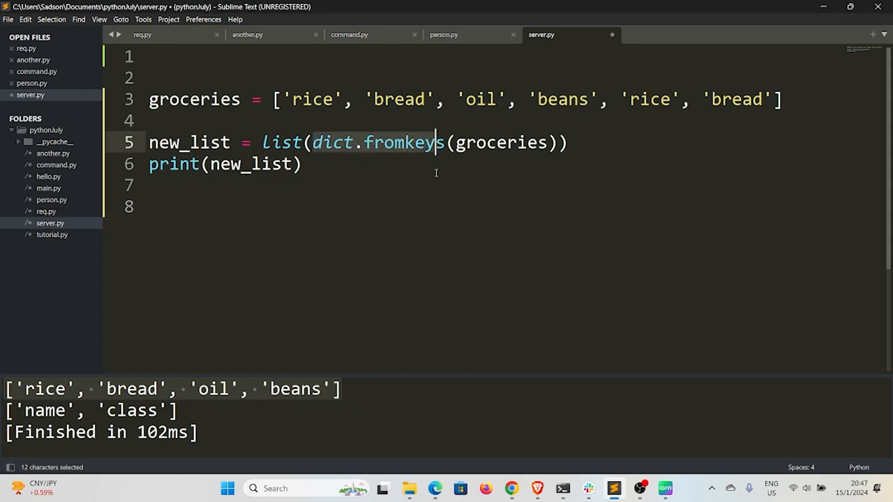
mouse_move(435, 195)
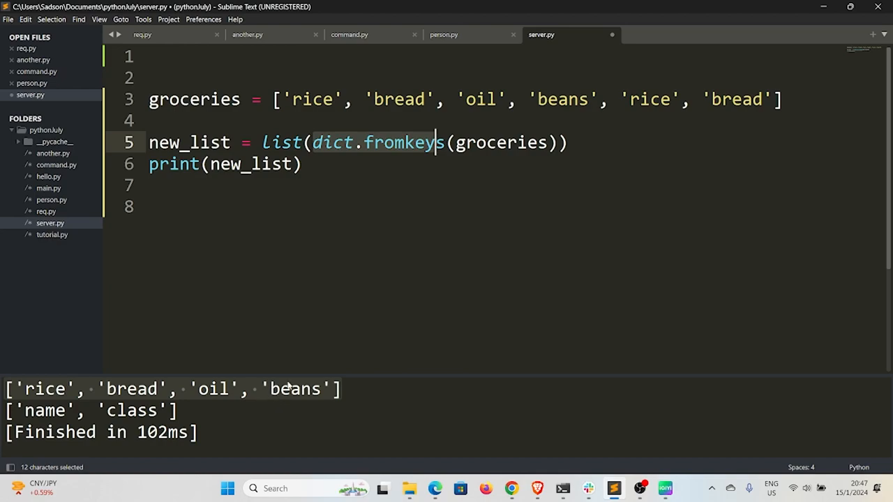
mouse_move(338, 363)
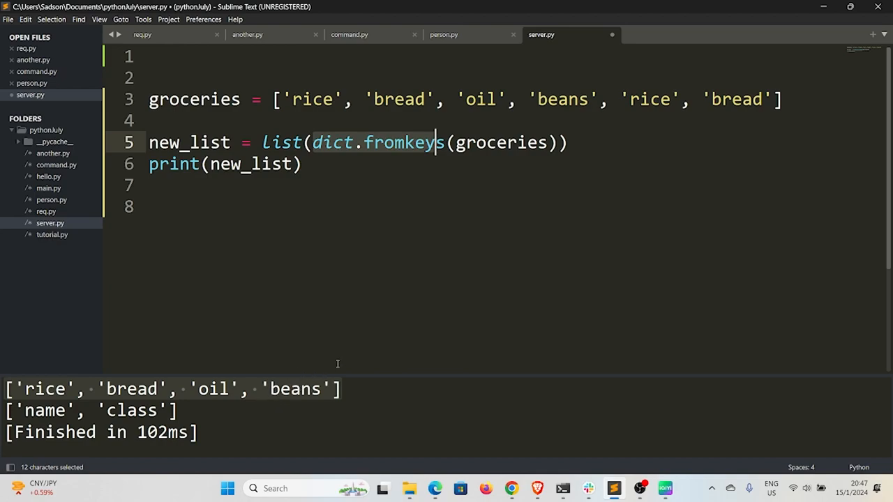